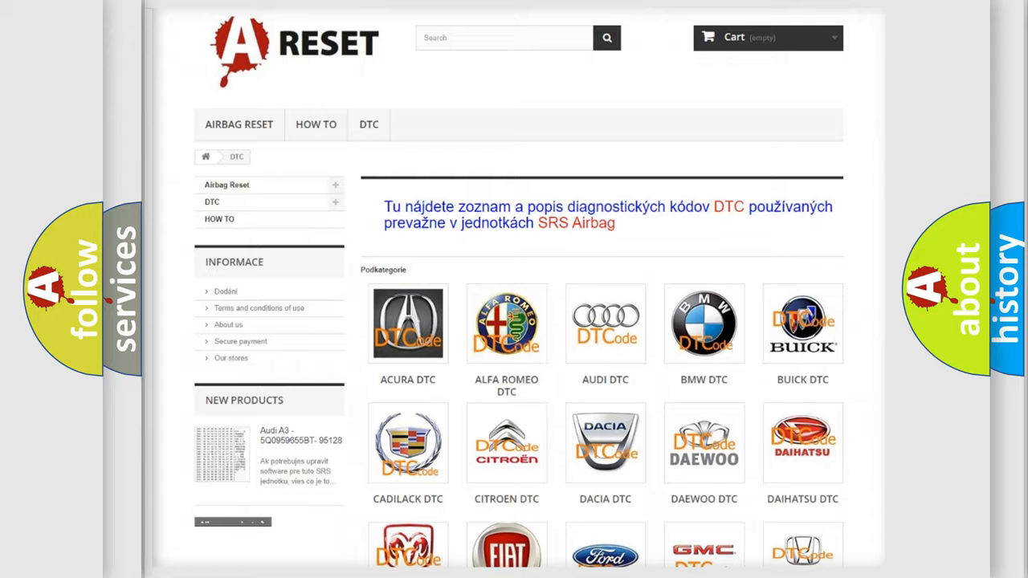
Scroll down the DTC brand list to reach the GMC trouble codes.
{"action": "scroll", "scroll_direction": "down", "scroll_amount": 3}
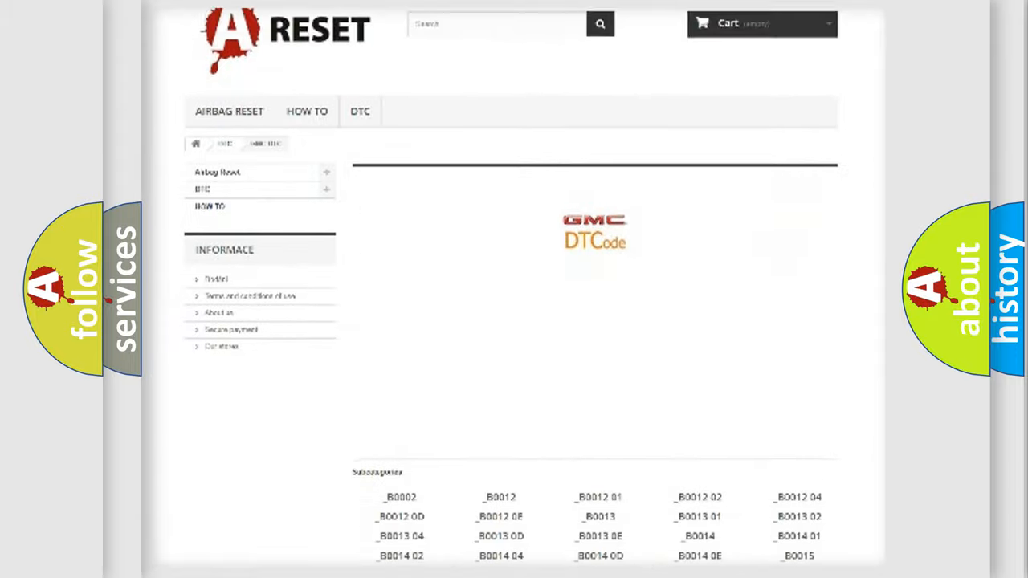
{"action": "scroll", "scroll_direction": "down", "scroll_amount": 3}
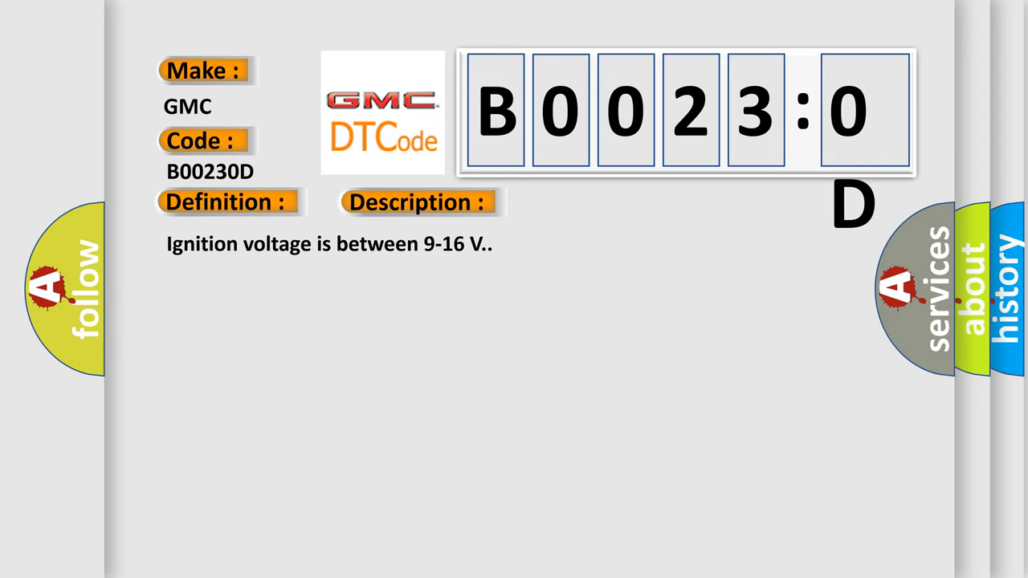
Reveal the B00230D Cause: deployment loop resistance above 3.9 ohms for 120 ms.
{"action": "left_click", "coordinate": [590, 201]}
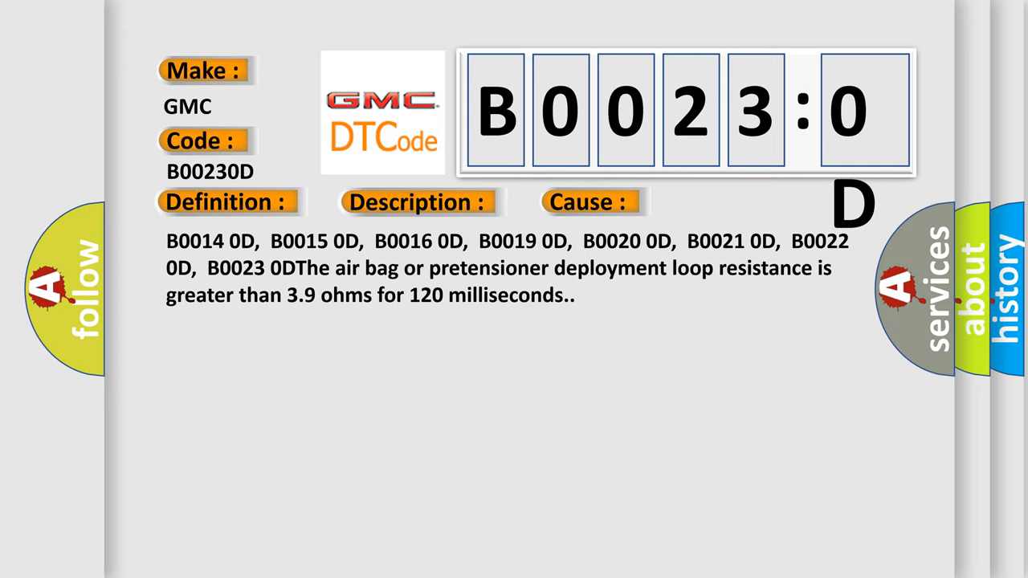